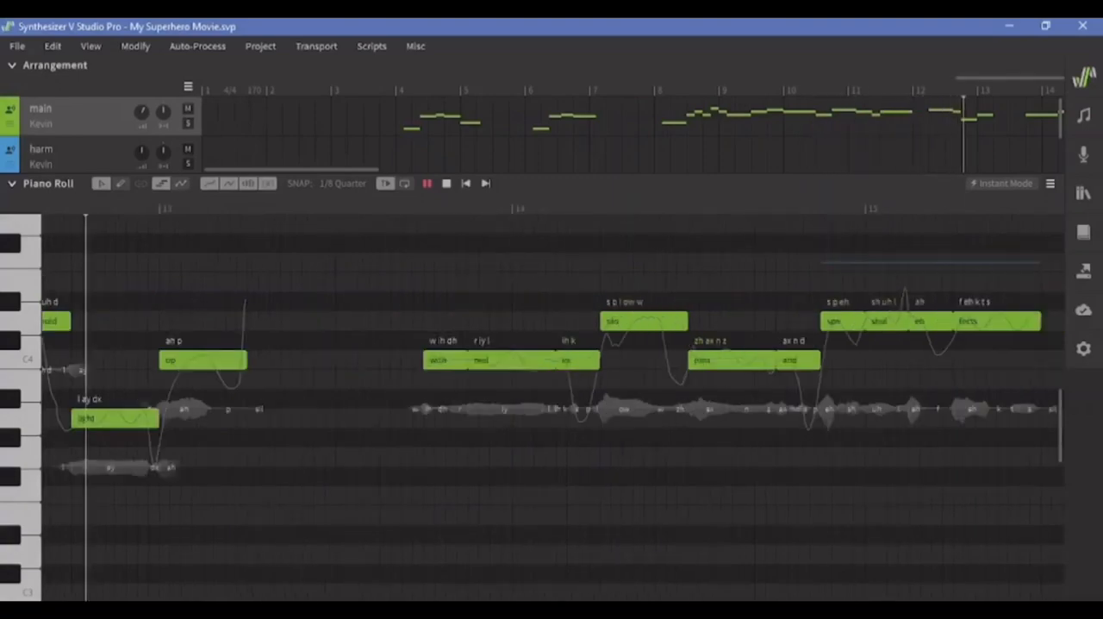
{"action": "scroll", "scroll_direction": "right", "scroll_amount": 3}
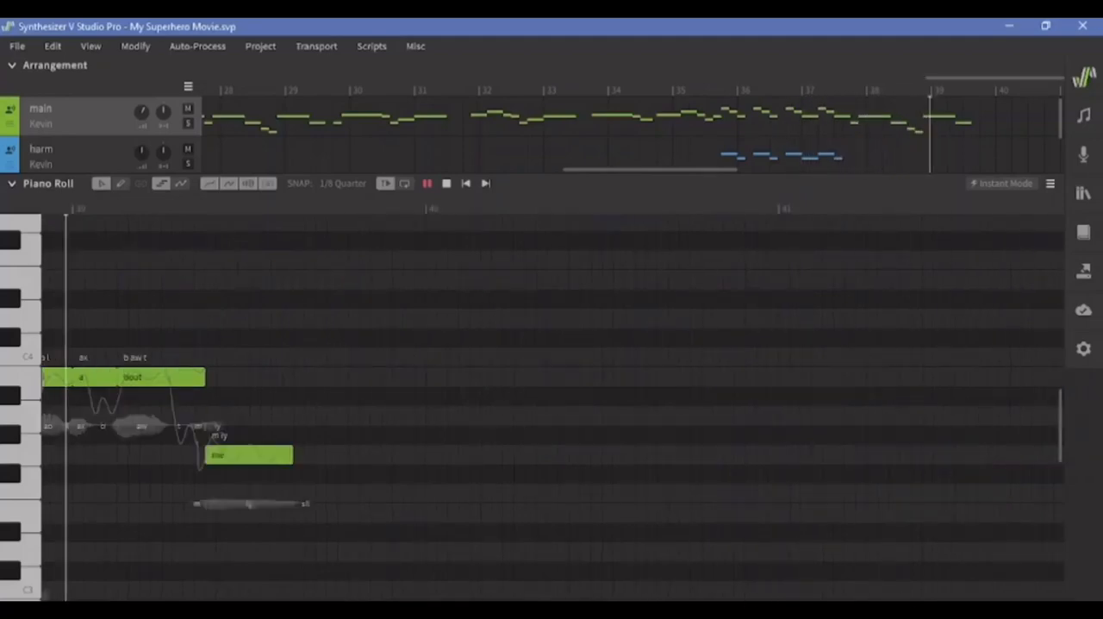